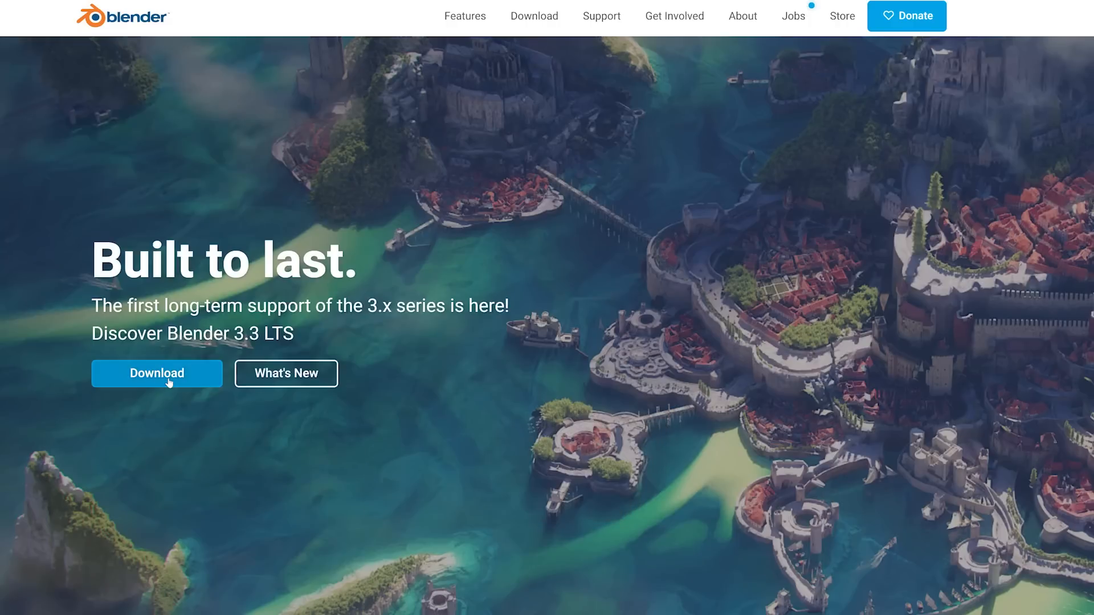
Select the head mesh, add an Empty Hair curves object, and enter hair Sculpt Mode
{"action": "left_click", "coordinate": [156, 373]}
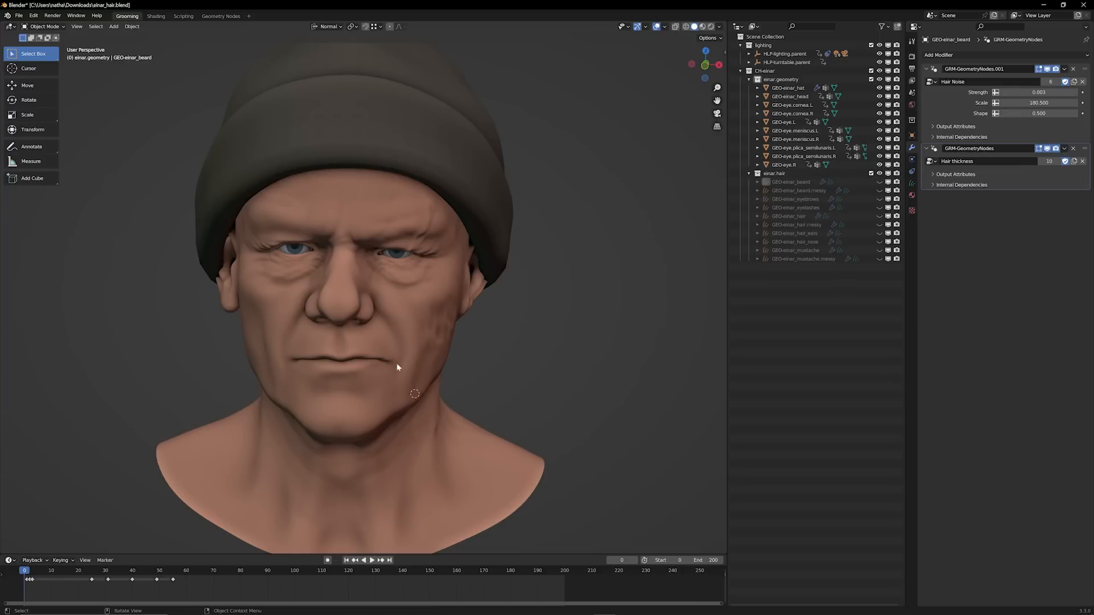
{"action": "left_click", "coordinate": [790, 96]}
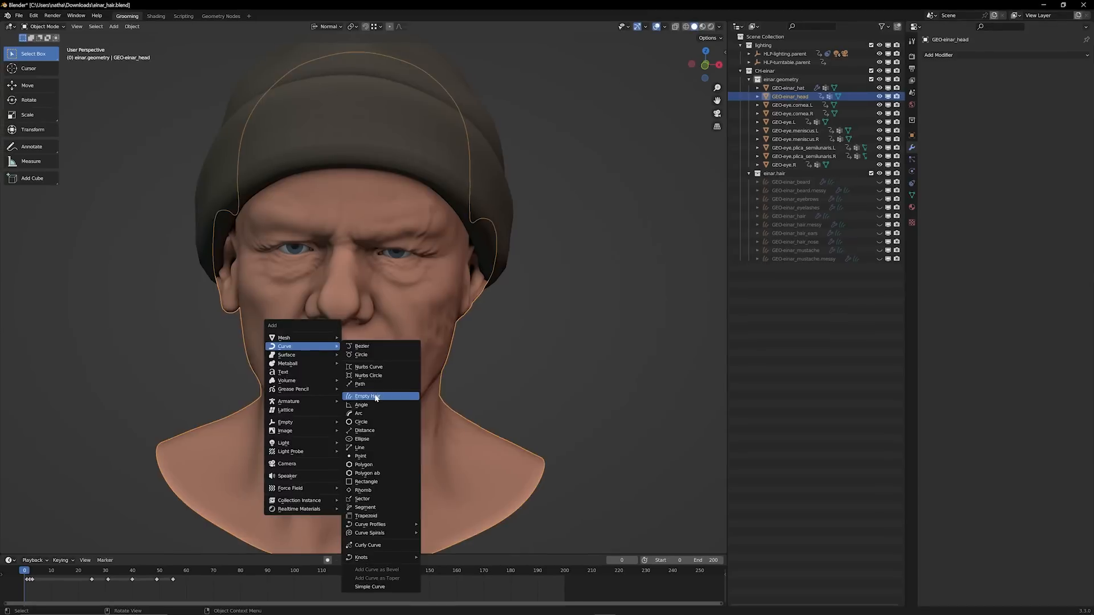
{"action": "left_click", "coordinate": [367, 396]}
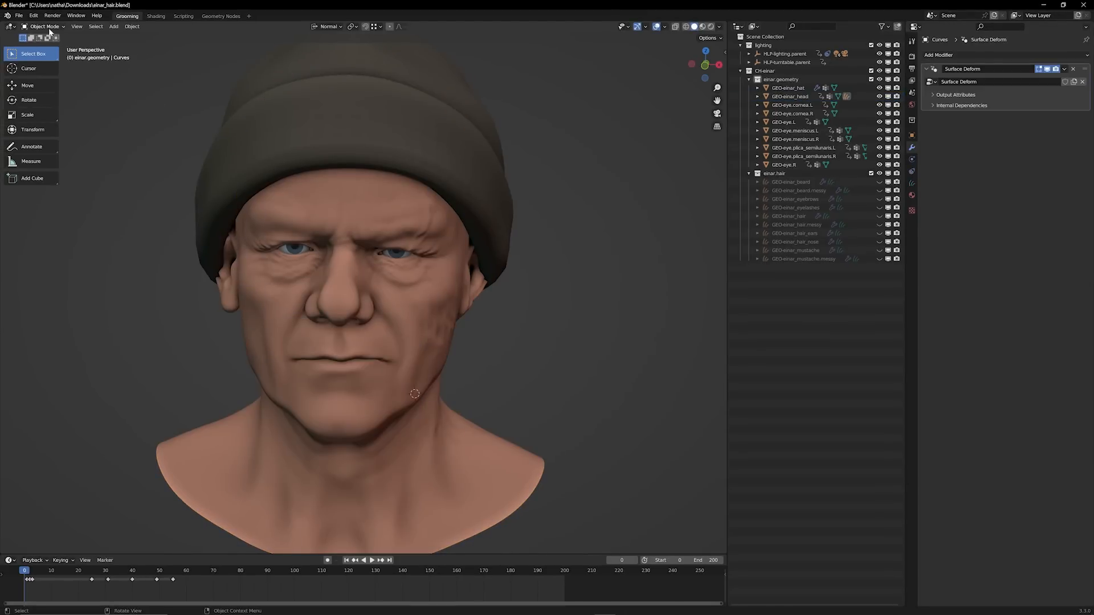
{"action": "mouse_move", "coordinate": [45, 27]}
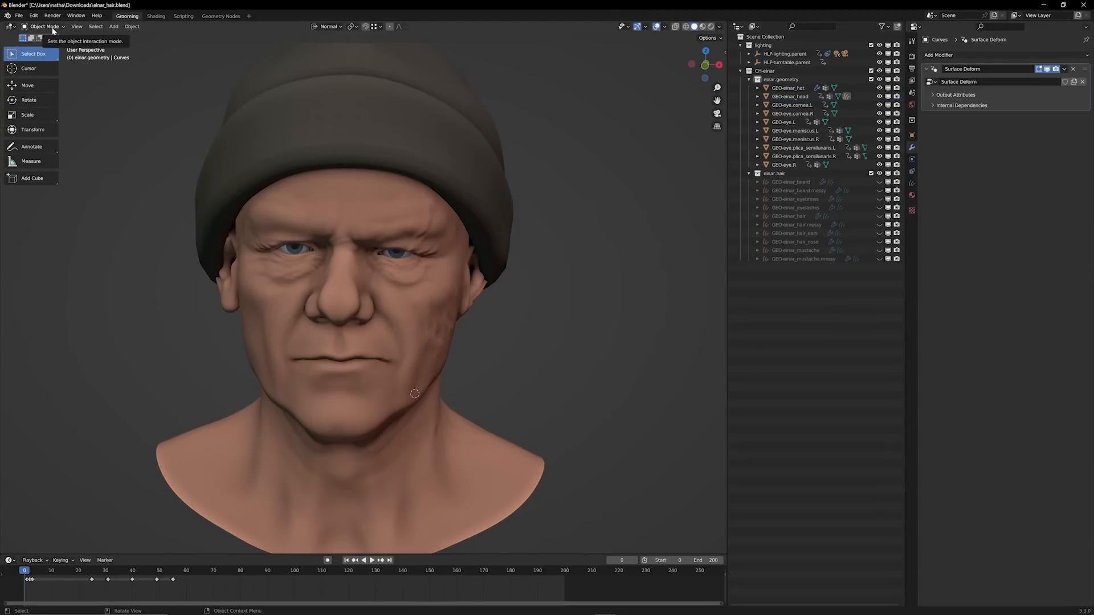
{"action": "left_click", "coordinate": [44, 26]}
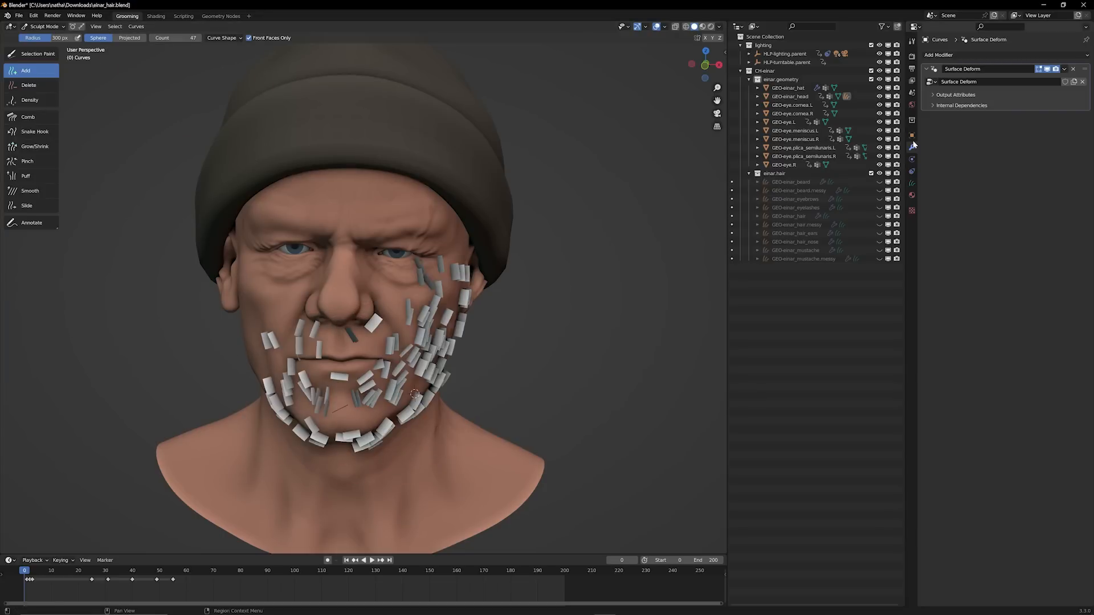
Set the render Curves Shape to Strand and orbit to view the beard sideways
{"action": "left_click", "coordinate": [911, 68]}
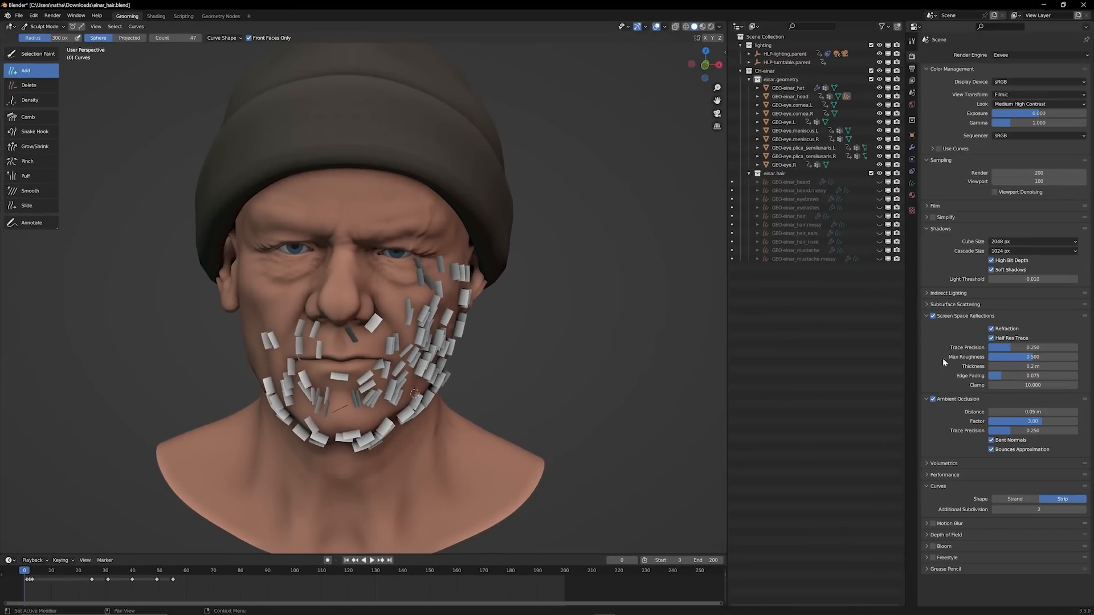
{"action": "left_click", "coordinate": [1015, 499]}
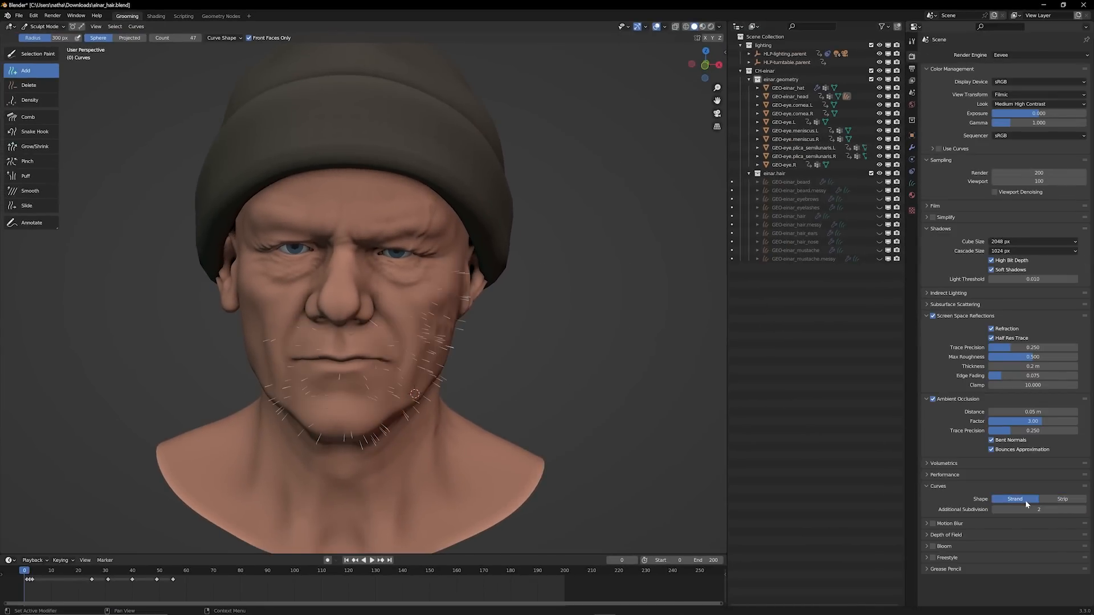
{"action": "left_click_drag", "start_coordinate": [411, 391], "coordinate": [335, 433]}
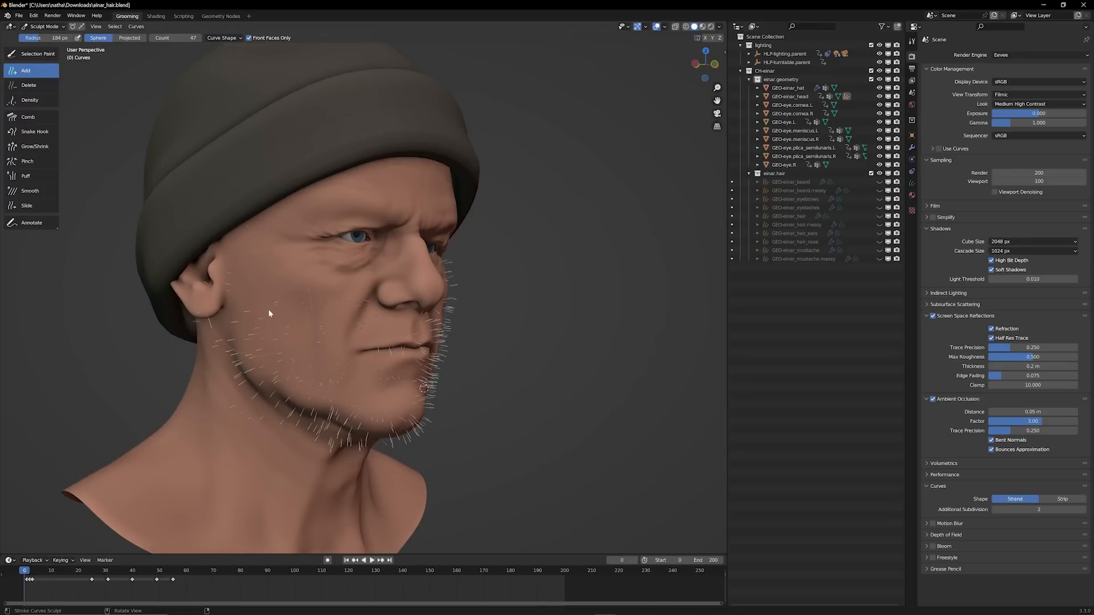
Lengthen the beard hairs across the jaw with the Grow/Shrink brush
{"action": "left_click", "coordinate": [35, 147]}
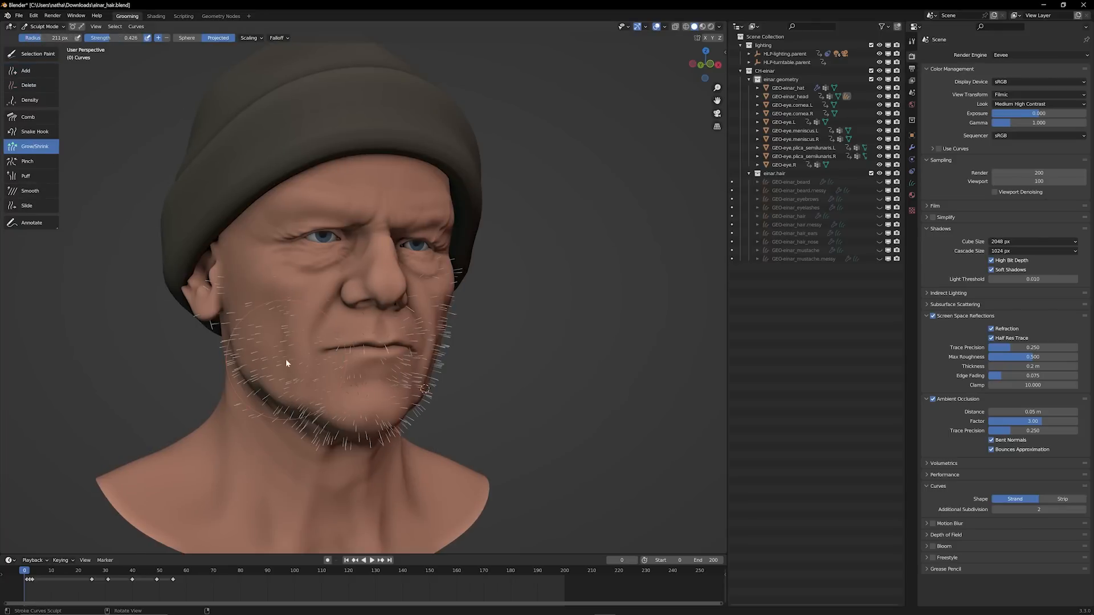
{"action": "left_click_drag", "start_coordinate": [286, 363], "coordinate": [395, 416]}
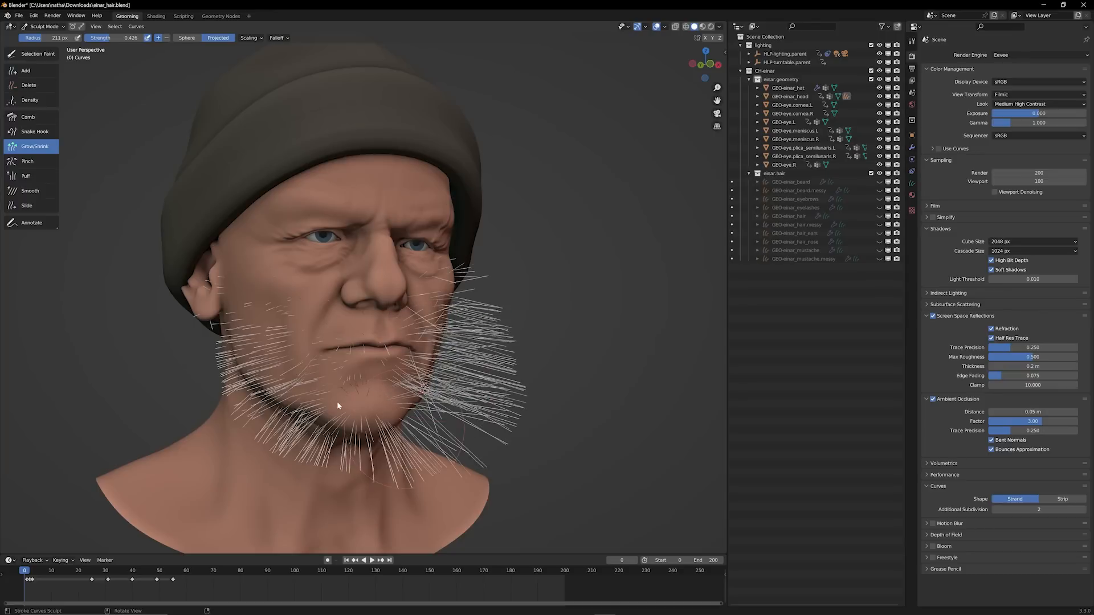
{"action": "left_click", "coordinate": [28, 116]}
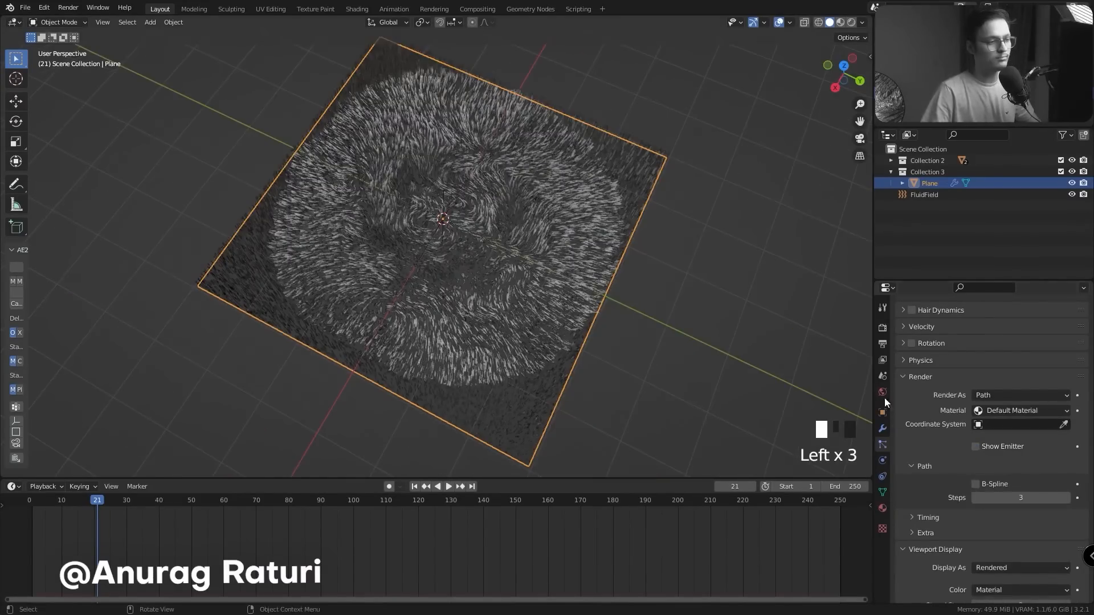
{"action": "left_click", "coordinate": [356, 9]}
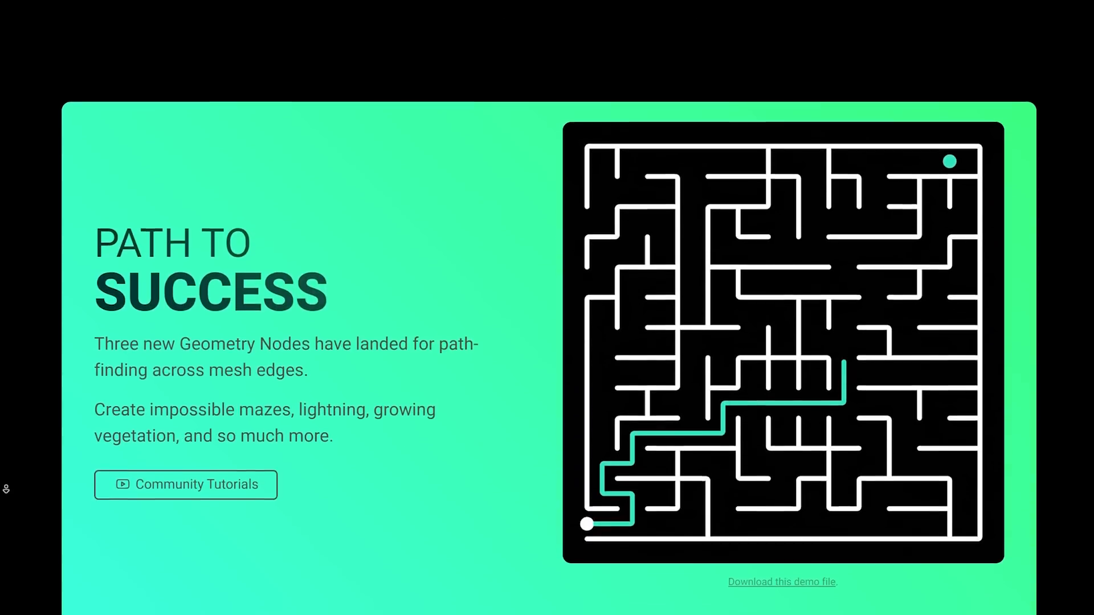
Scroll the release notes down to the labyrinth demo
{"action": "scroll", "scroll_direction": "down", "scroll_amount": 3}
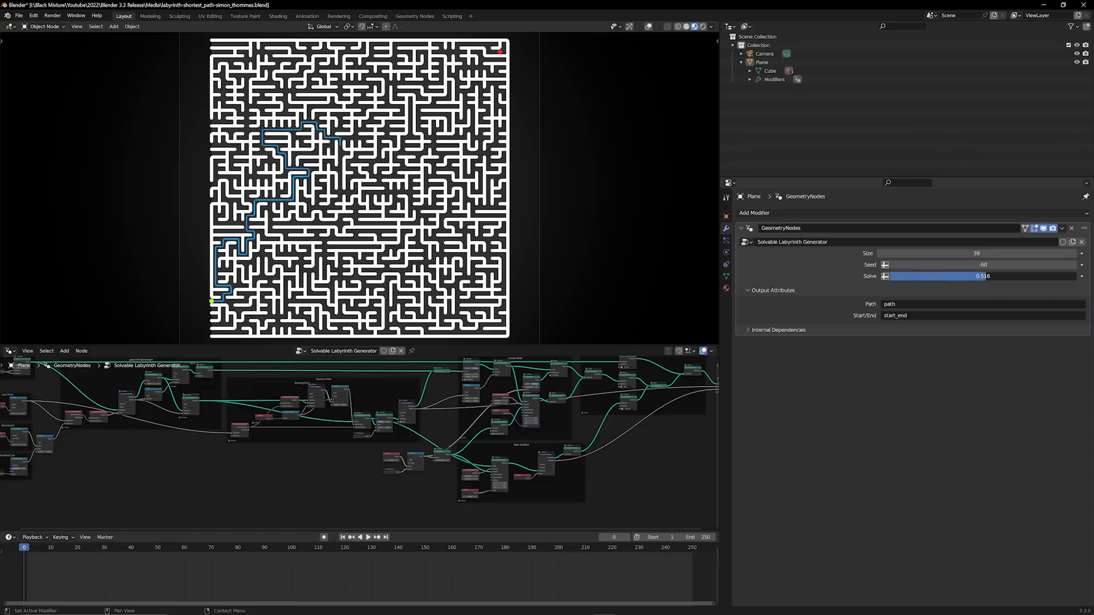
Drag across the lightning demo showing the three edge-path nodes
{"action": "left_click_drag", "start_coordinate": [942, 276], "coordinate": [998, 276]}
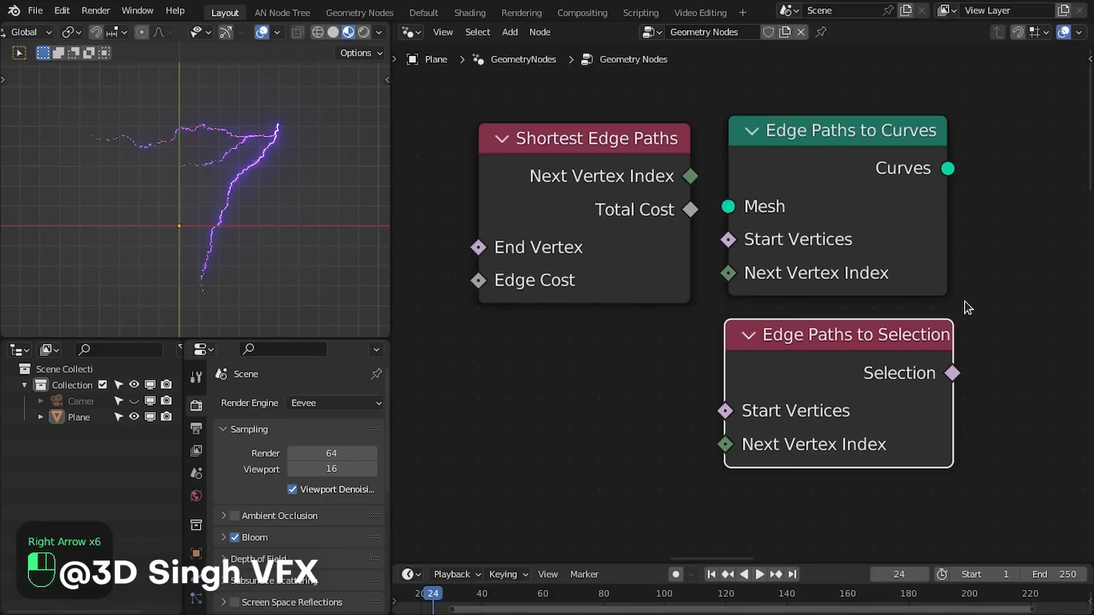
Advance to the labyrinth demo with the maze seed changed
{"action": "key", "text": "Right"}
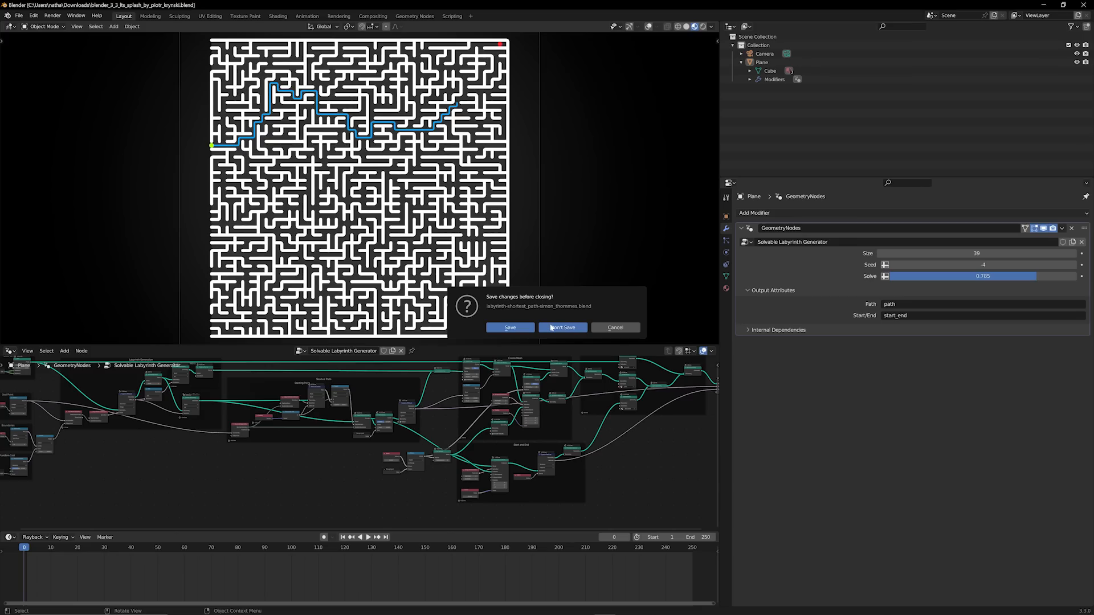
Close the maze file without saving and drag across the GPU splash-scene view
{"action": "left_click", "coordinate": [562, 327]}
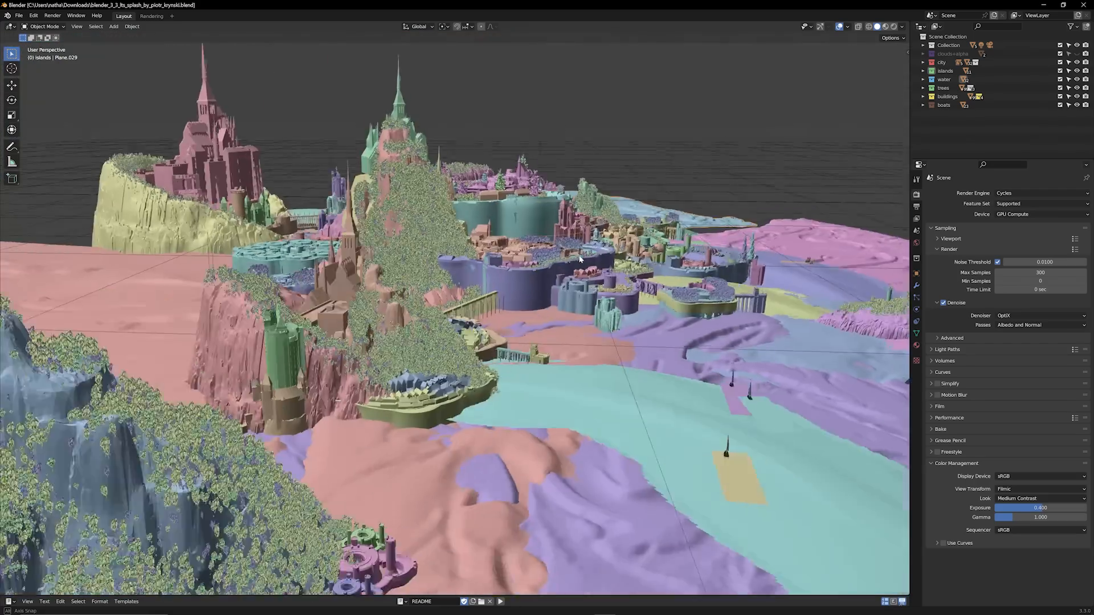
{"action": "left_click_drag", "start_coordinate": [579, 260], "coordinate": [482, 266]}
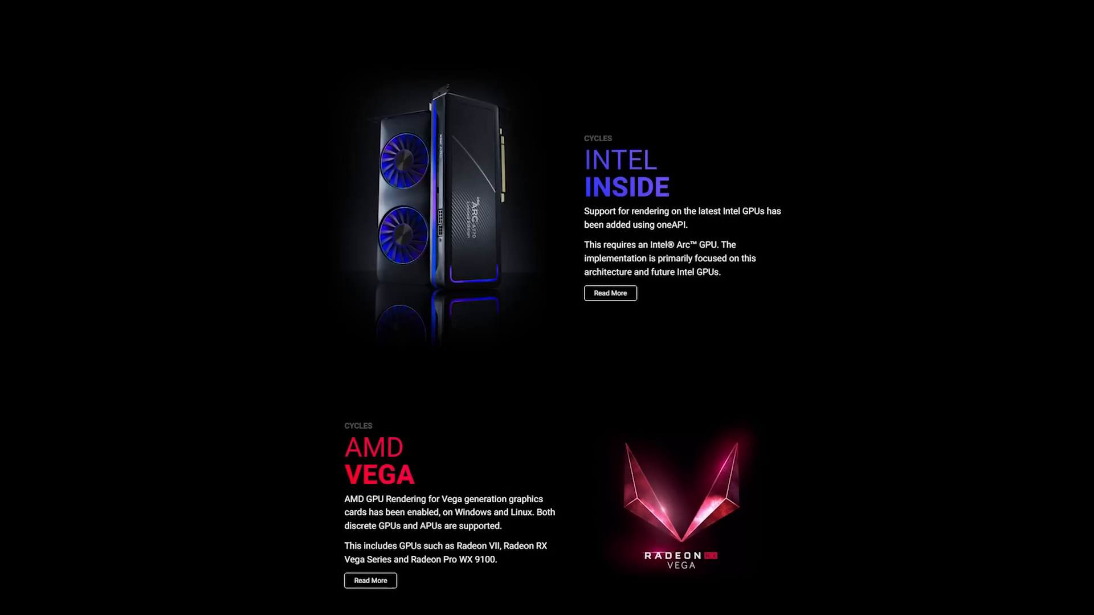
Scroll past the GPU section toward the line art tree example
{"action": "scroll", "scroll_direction": "down", "scroll_amount": 3}
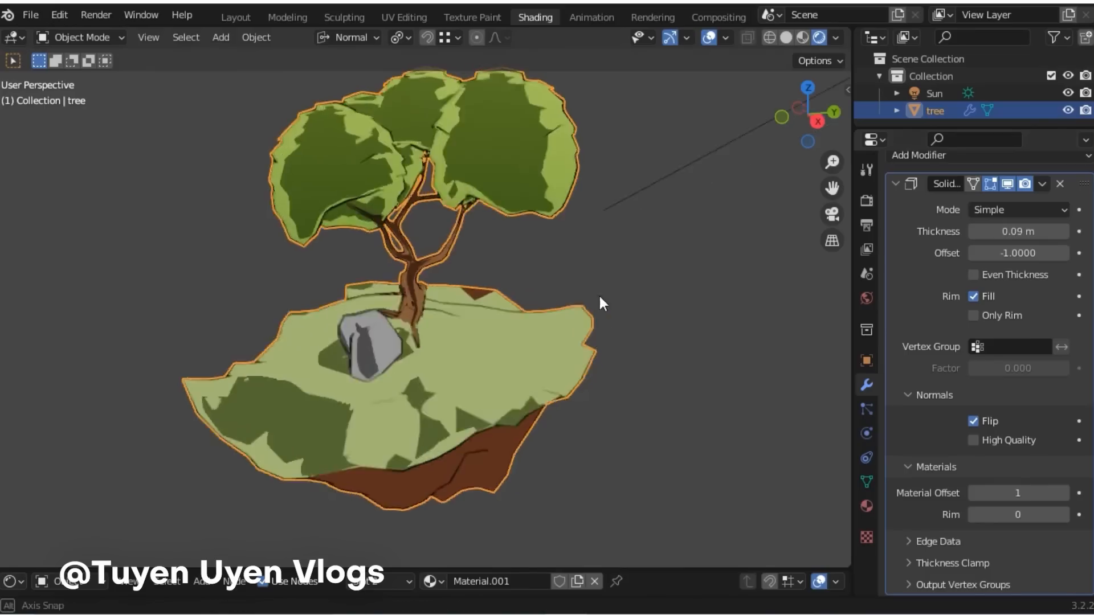
Scroll down to the library overrides Outliner comparison of 3.2 and 3.3
{"action": "scroll", "scroll_direction": "down", "scroll_amount": 3}
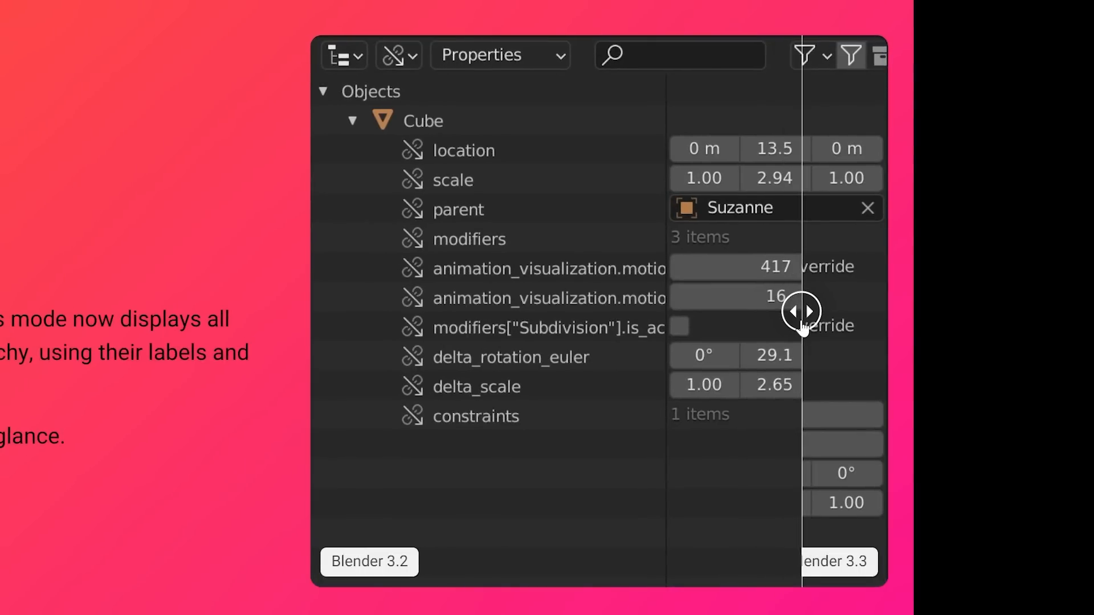
Drag across the tracked wall footage in the Movie Clip Editor
{"action": "left_click_drag", "start_coordinate": [802, 311], "coordinate": [314, 311]}
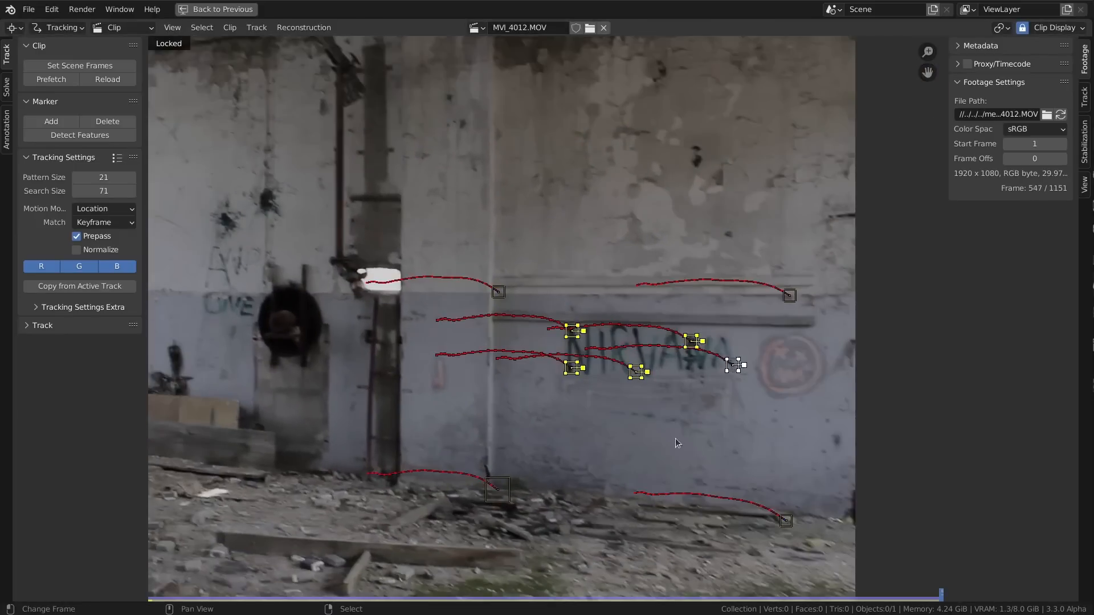
Composite graffiti over the tracked wall with Plane Track and Alpha Over, adding a Translate node
{"action": "left_click", "coordinate": [7, 139]}
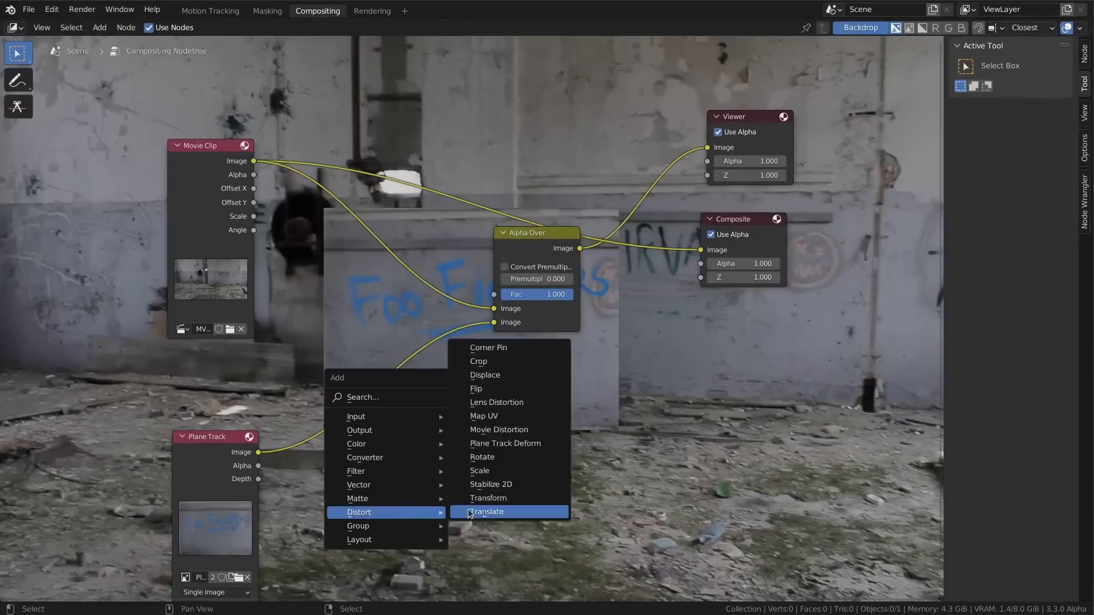
{"action": "left_click", "coordinate": [211, 11]}
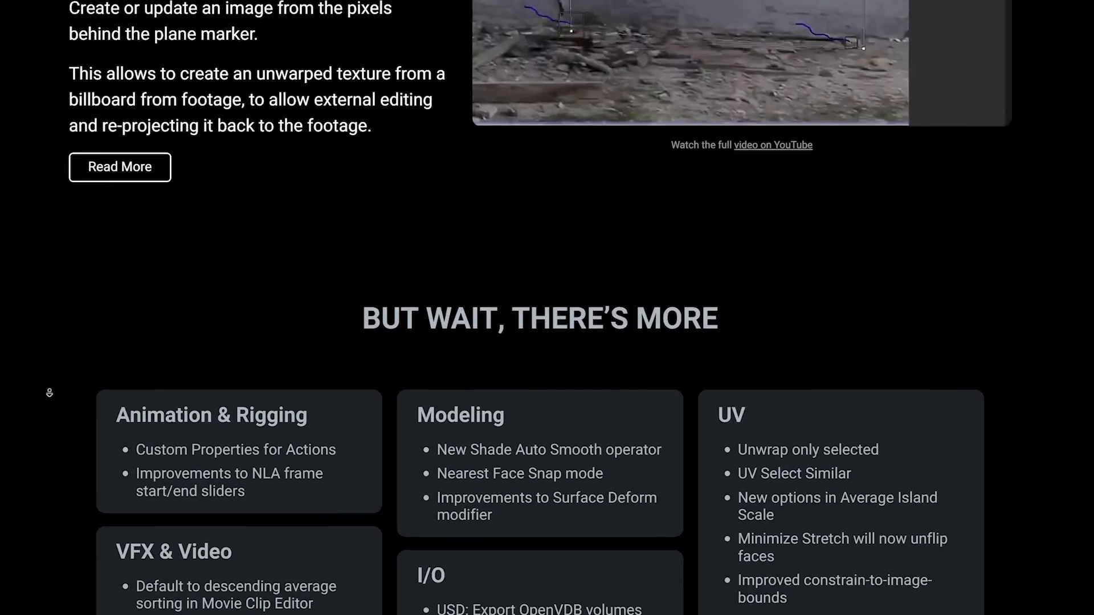
Scroll the release notes to the Python API card and the wiki.blender.org changelog link
{"action": "scroll", "scroll_direction": "down", "scroll_amount": 3}
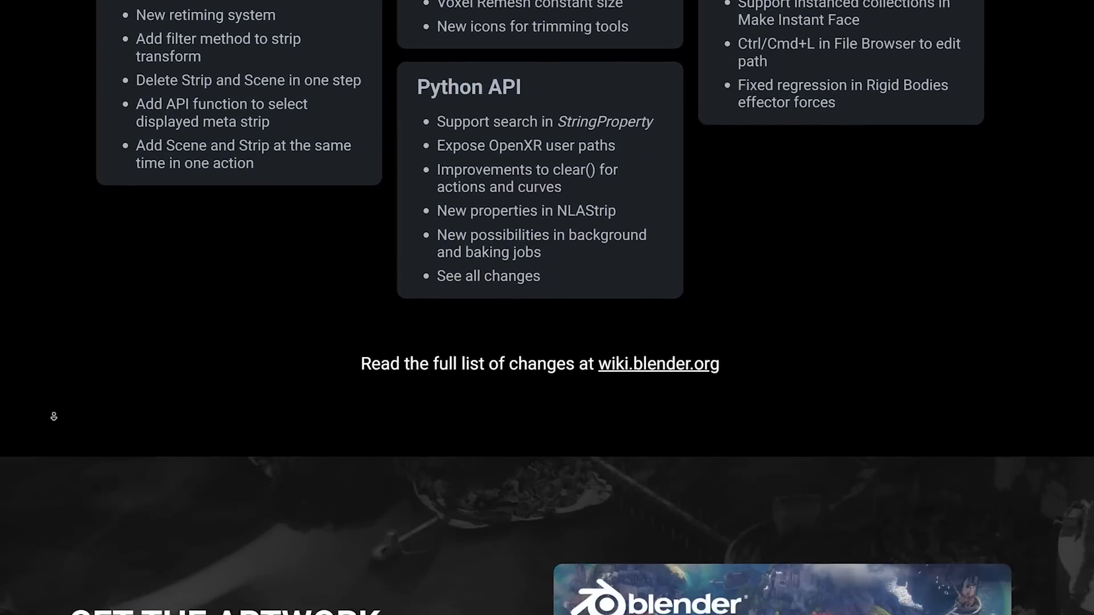